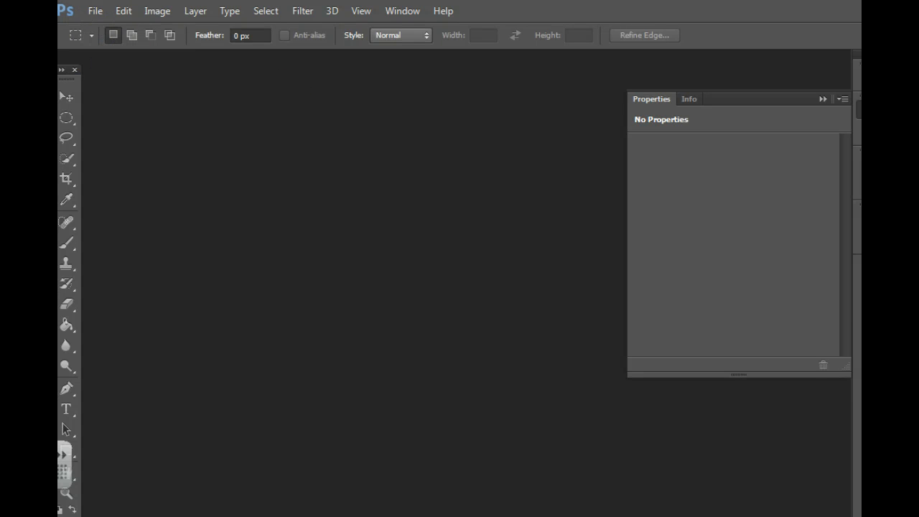
Create a new white document 800 pixels wide and 150 pixels high
left_click(94, 10)
type("1")
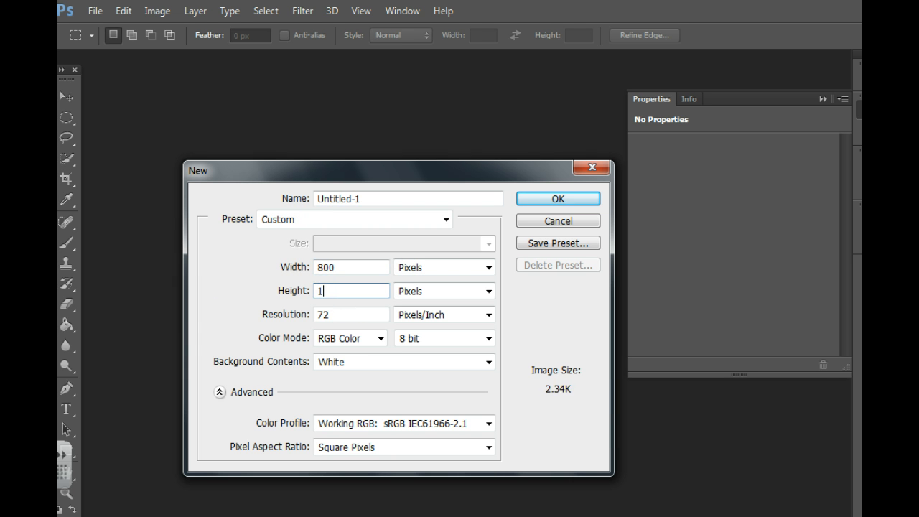
type("50")
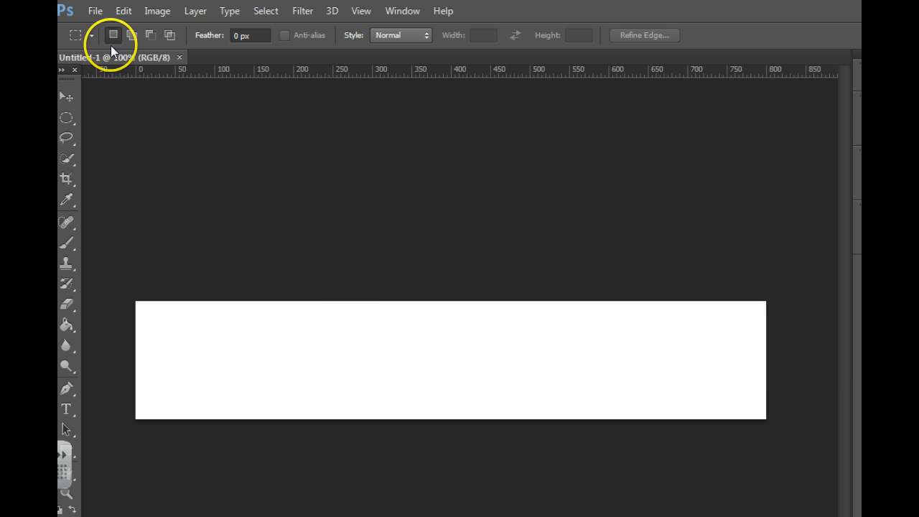
Paste the bear-and-mountain photo and drag it flush against the banner's left edge
left_click(123, 11)
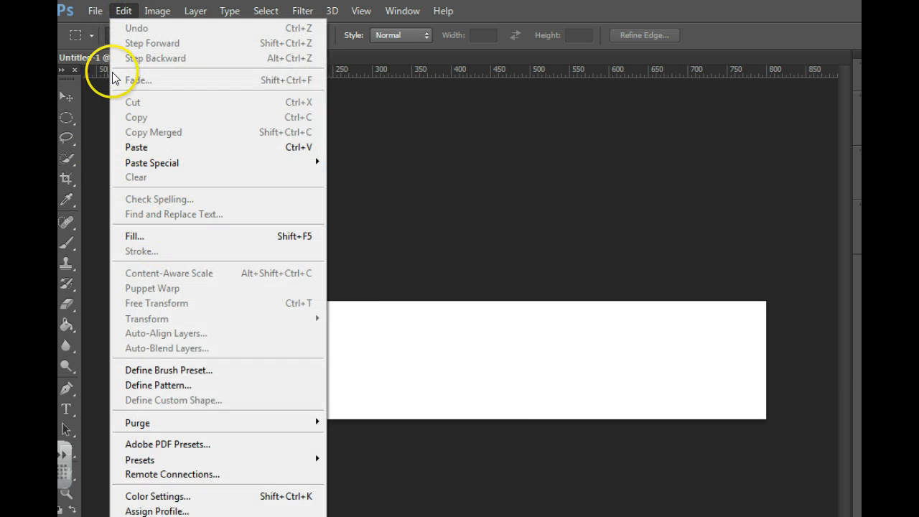
left_click(136, 147)
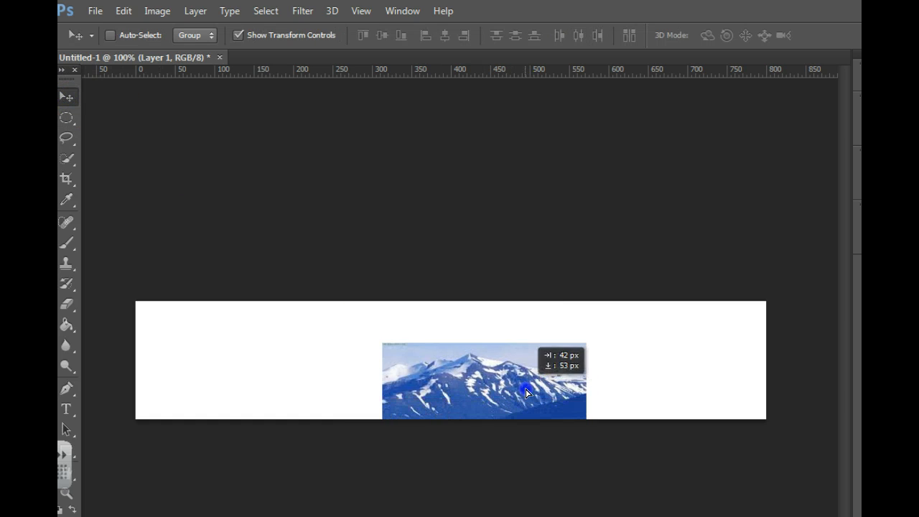
left_click_drag(526, 393, 419, 352)
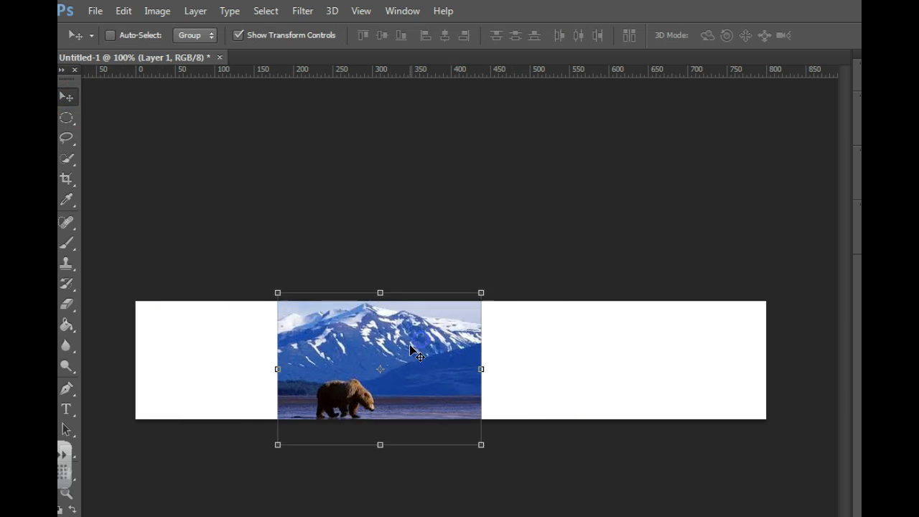
left_click_drag(416, 352, 467, 374)
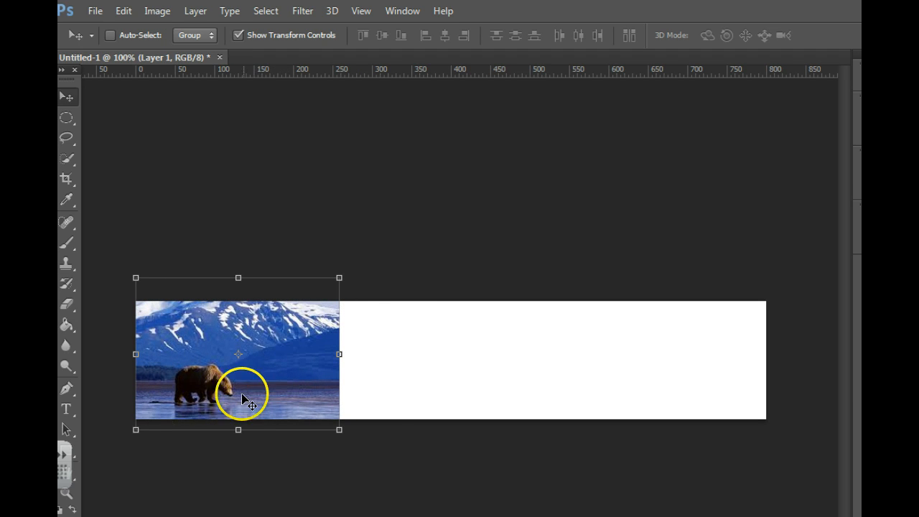
mouse_move(236, 409)
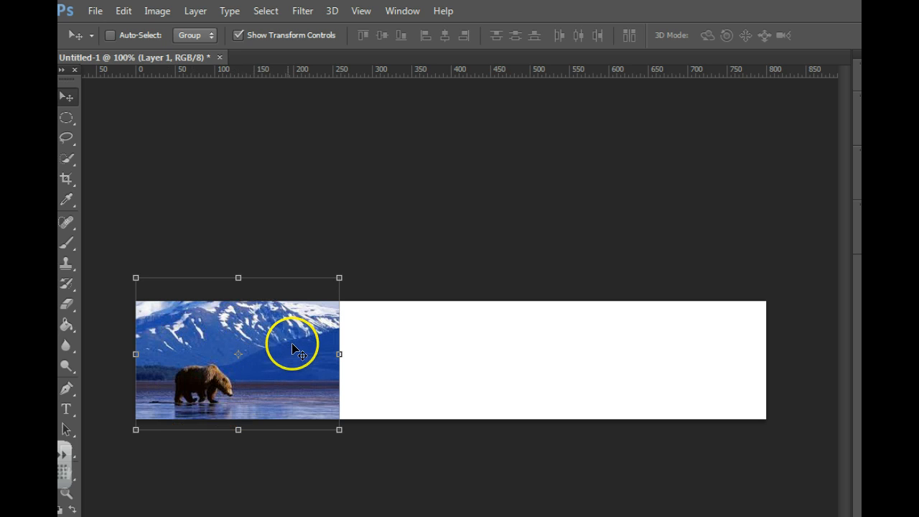
mouse_move(323, 359)
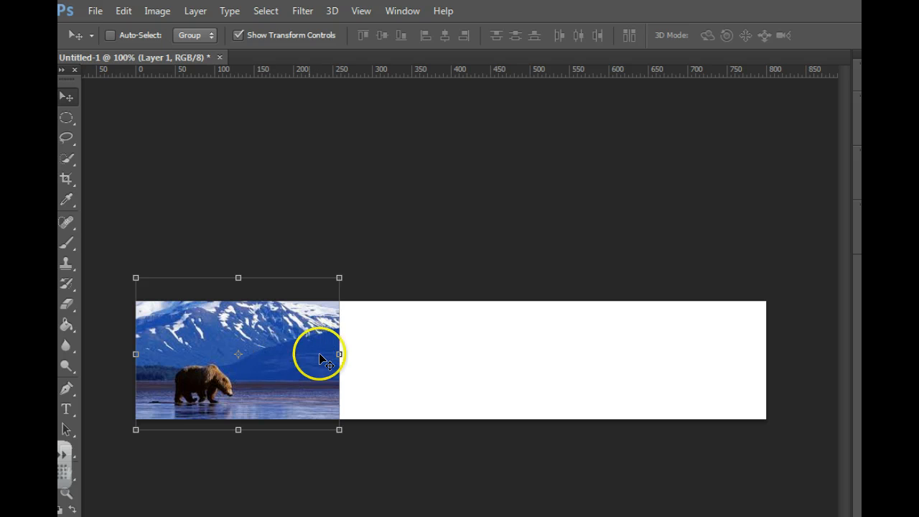
mouse_move(442, 352)
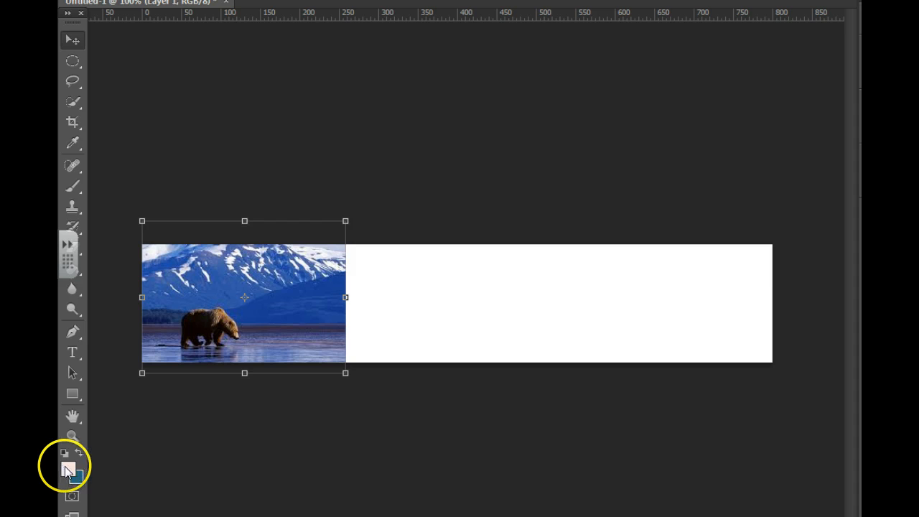
Set the foreground colour to deep blue #1c419c in the Color Picker
left_click(71, 470)
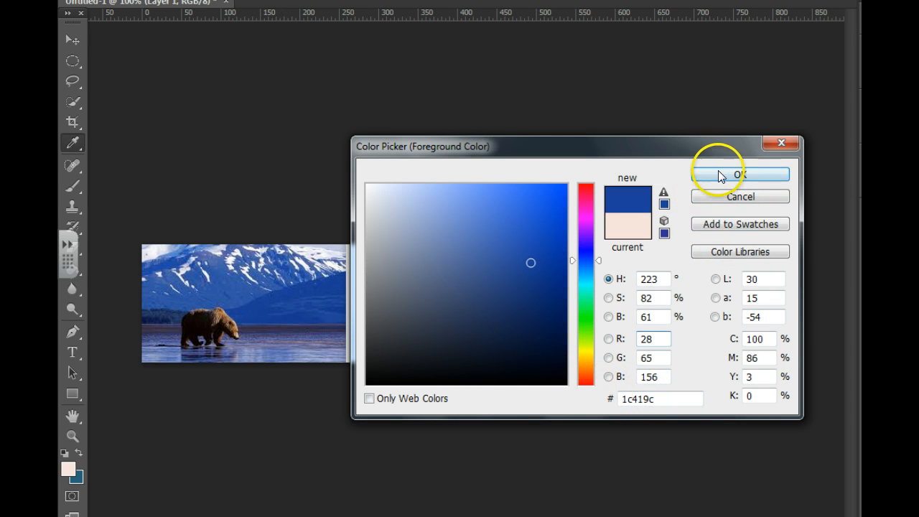
left_click(739, 174)
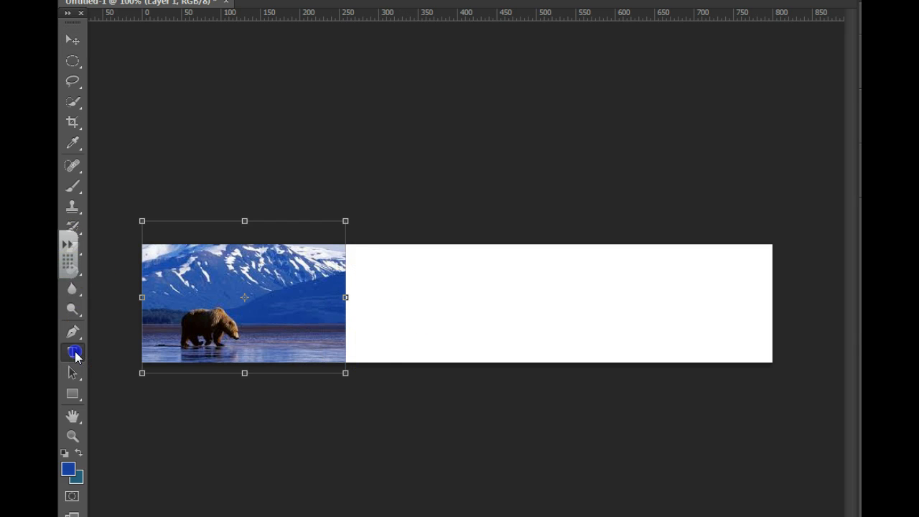
Add a large blue 'Visit Alaska' text layer on the white area beside the photo
left_click(72, 352)
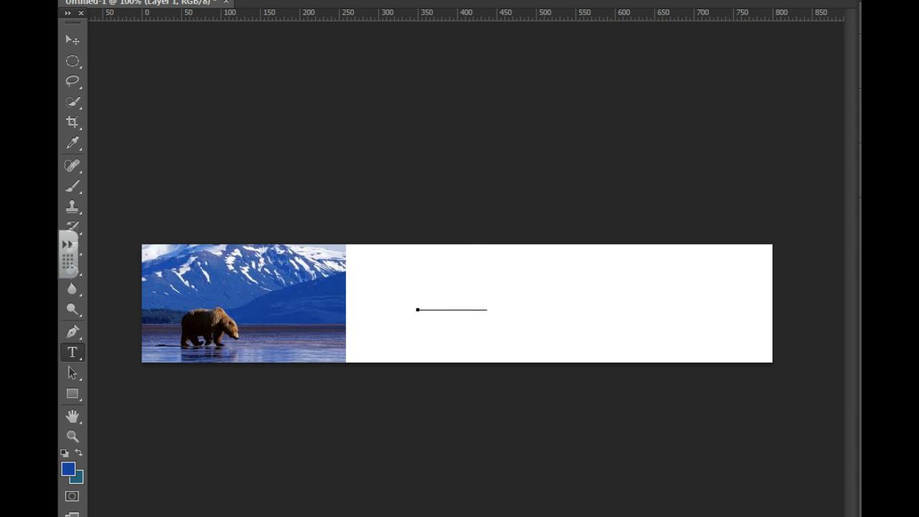
left_click(69, 470)
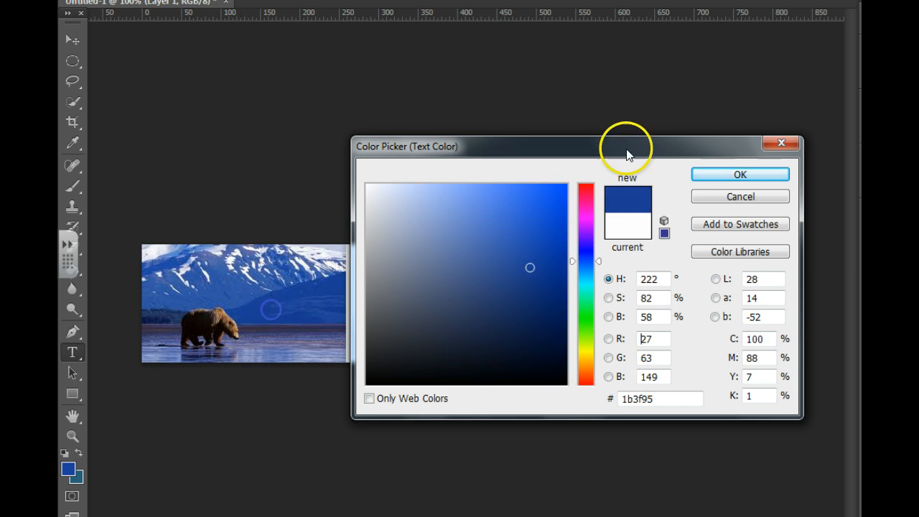
left_click(740, 174)
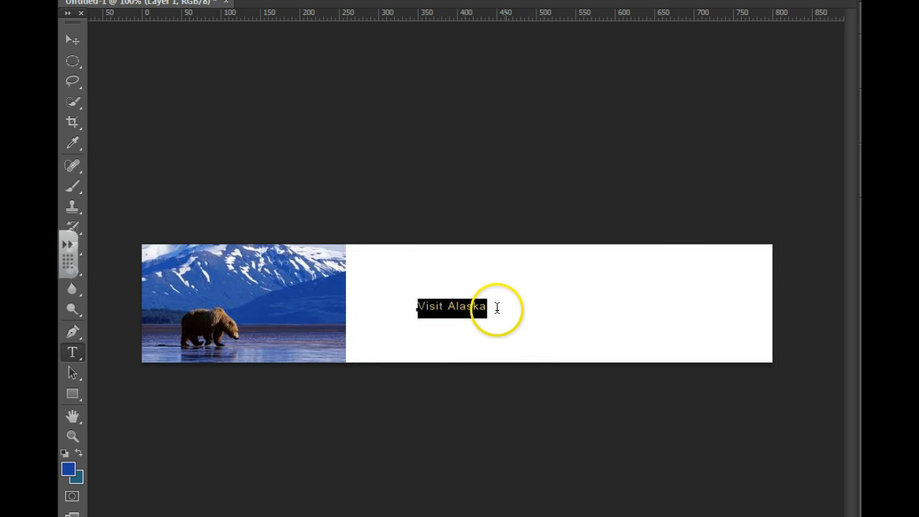
left_click(72, 39)
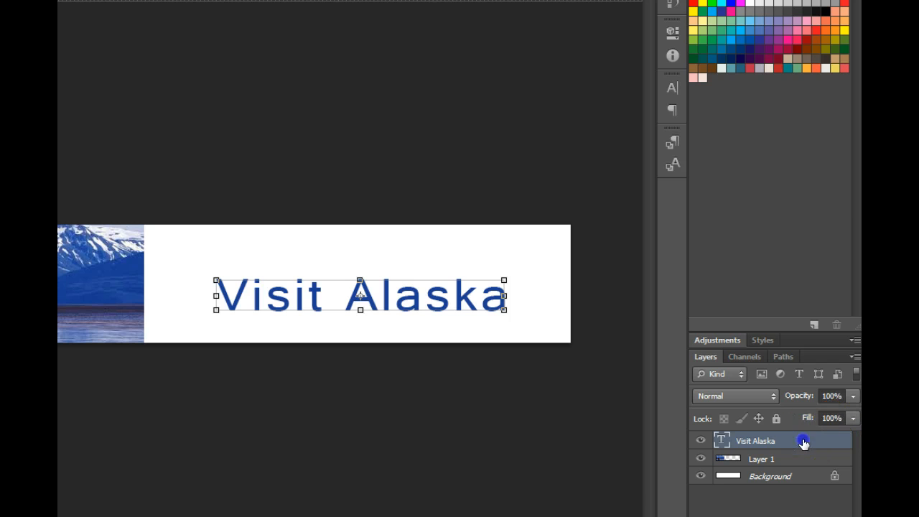
Enable Bevel & Emboss and Drop Shadow in the Visit Alaska layer's Layer Style
double_click(754, 440)
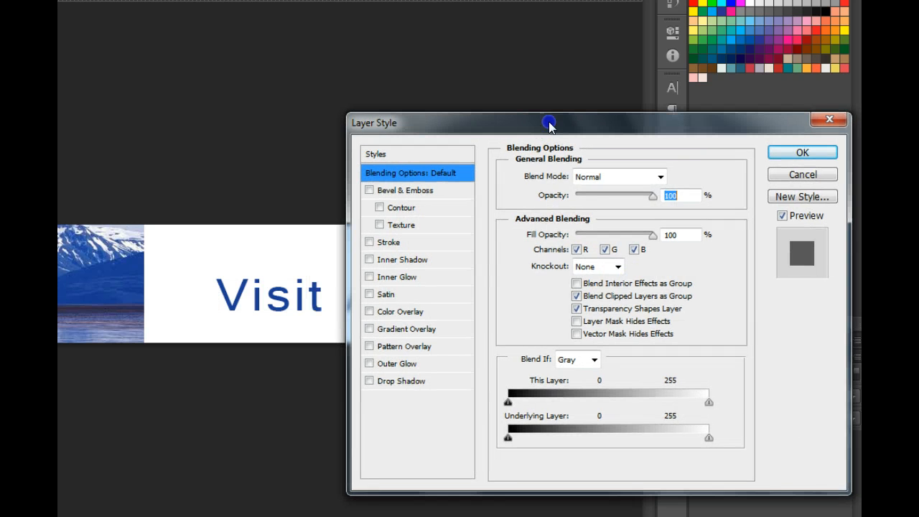
left_click(413, 190)
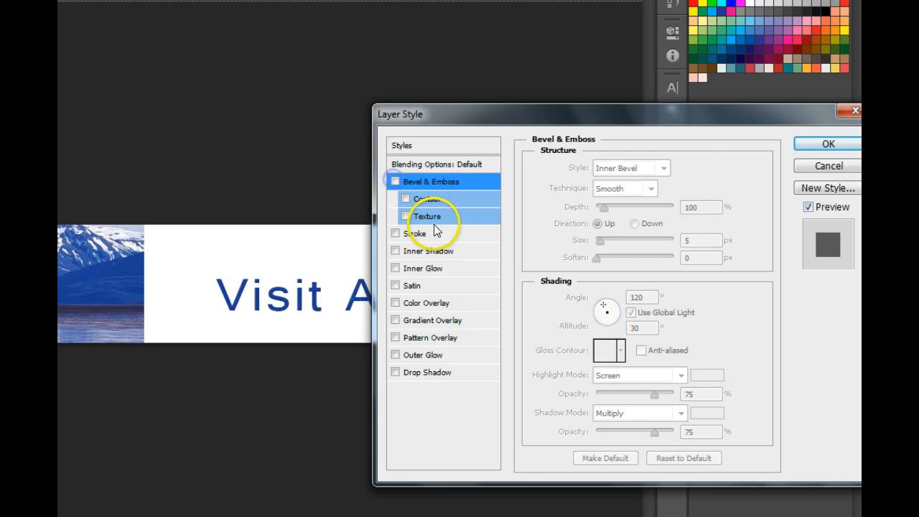
left_click(415, 233)
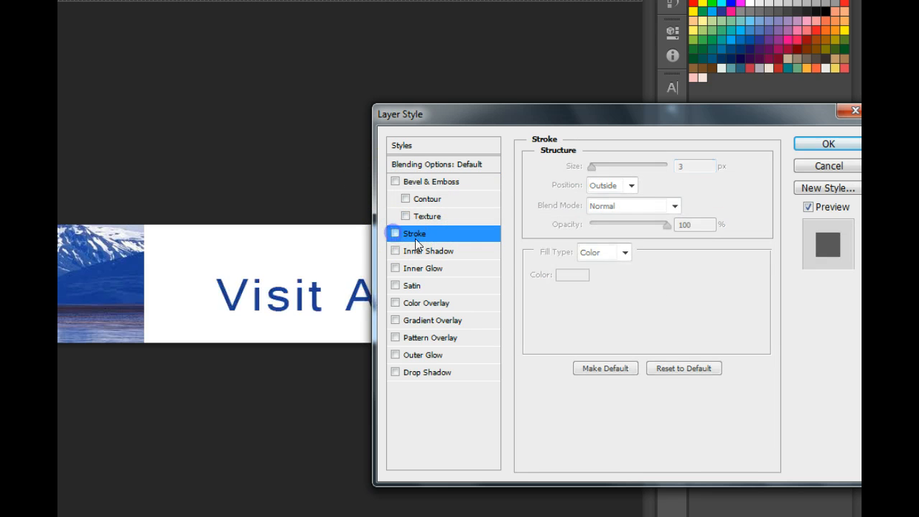
left_click(431, 251)
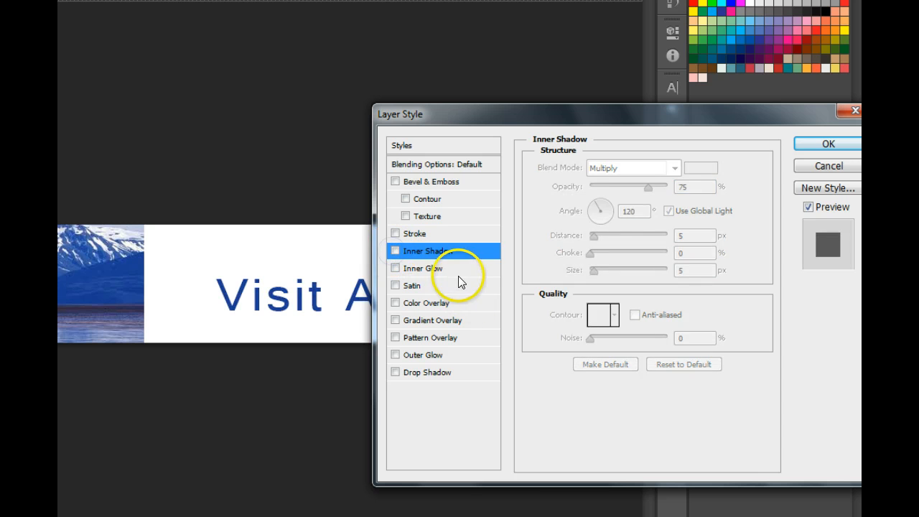
left_click(422, 267)
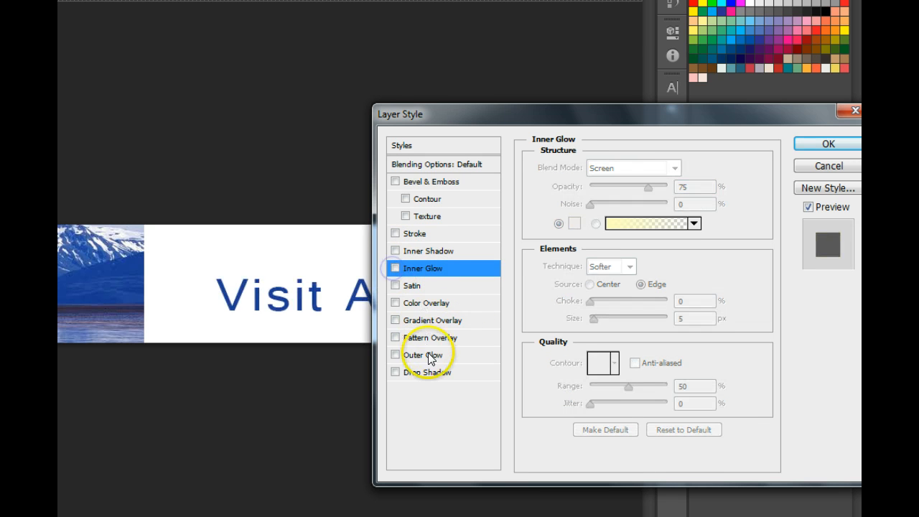
left_click(429, 372)
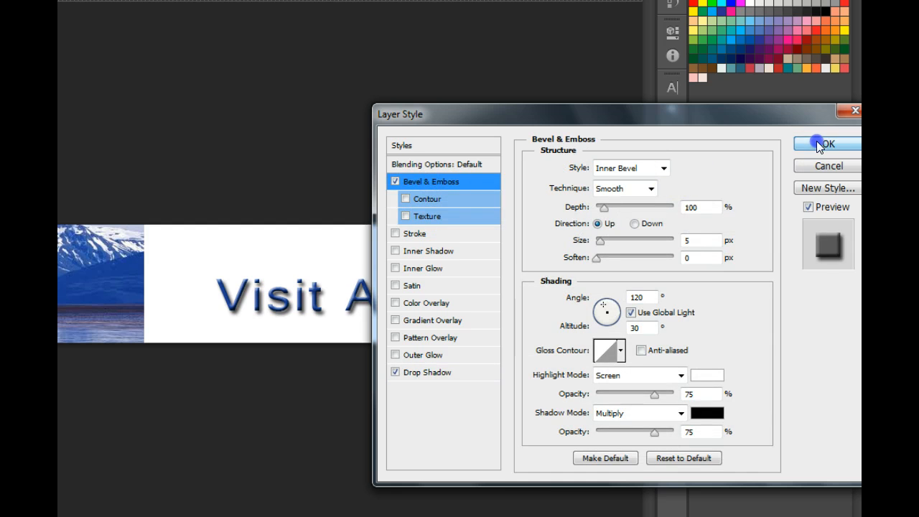
left_click(824, 144)
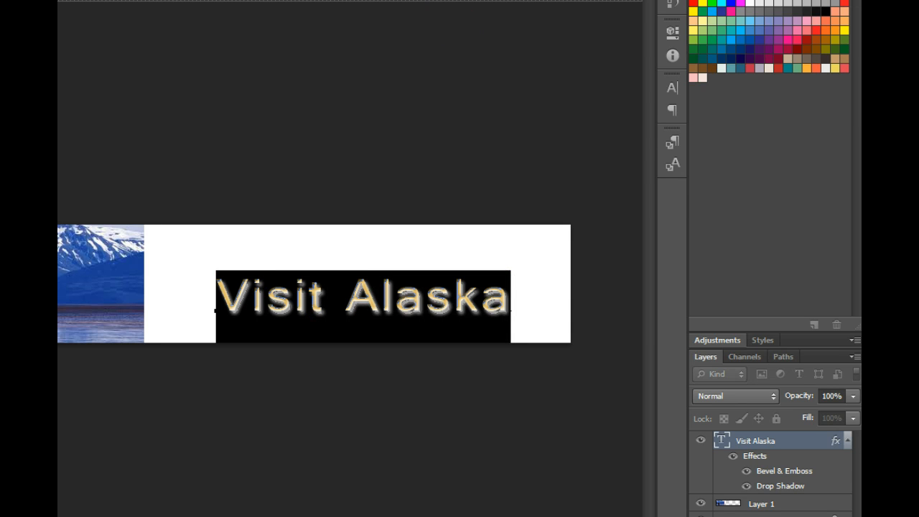
Warp the Visit Alaska text with the Arc Upper style at +16 bend
left_click(401, 21)
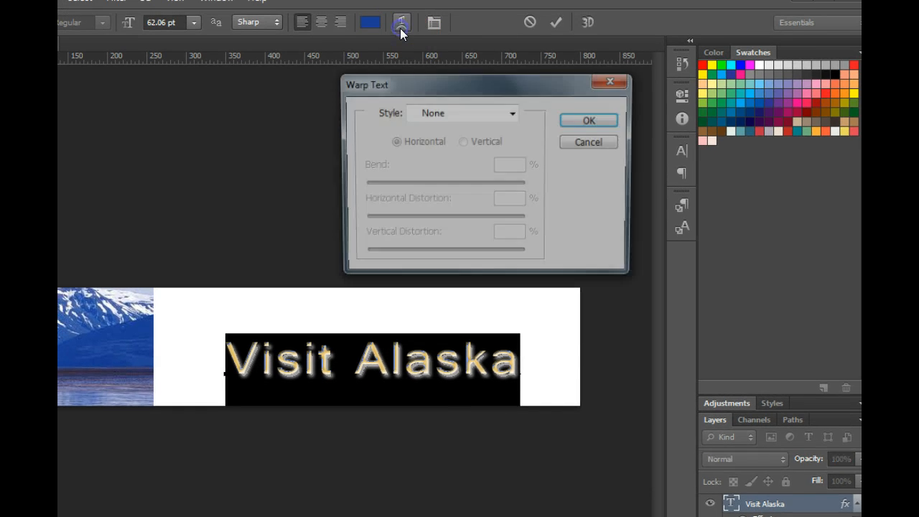
left_click(511, 113)
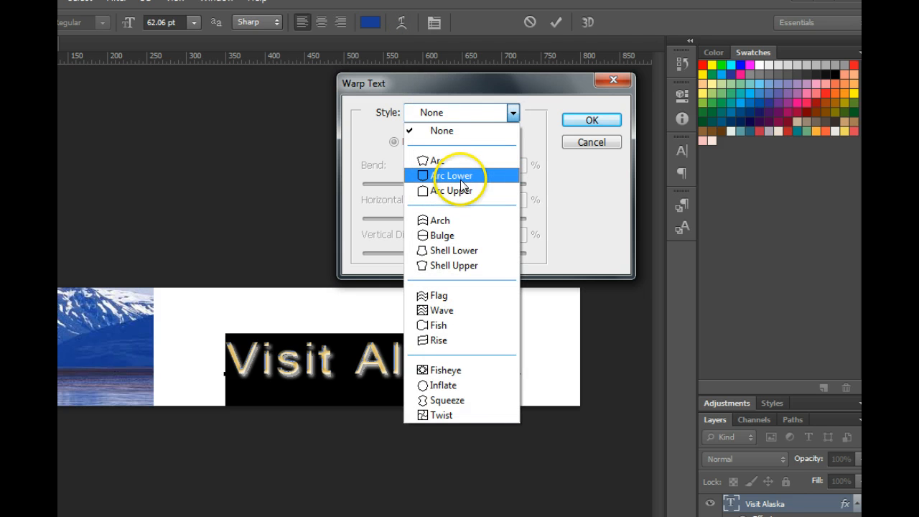
left_click(449, 190)
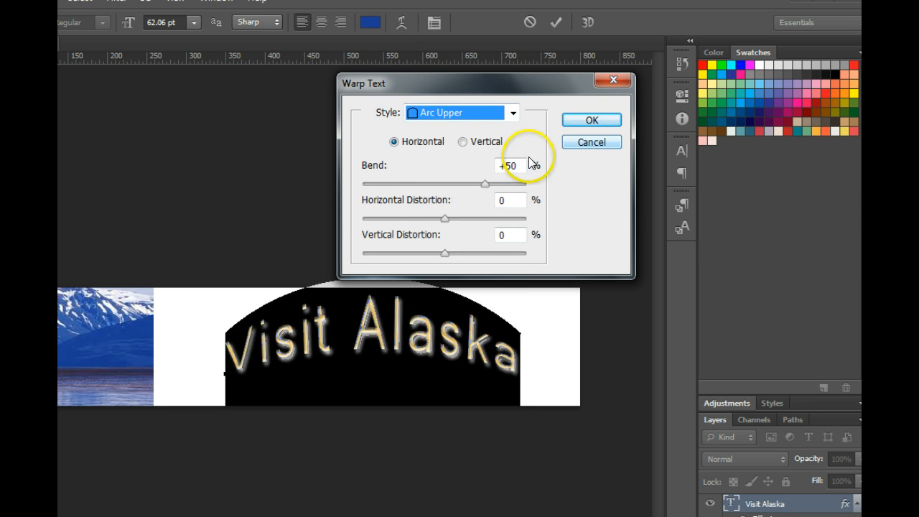
left_click_drag(484, 184, 441, 184)
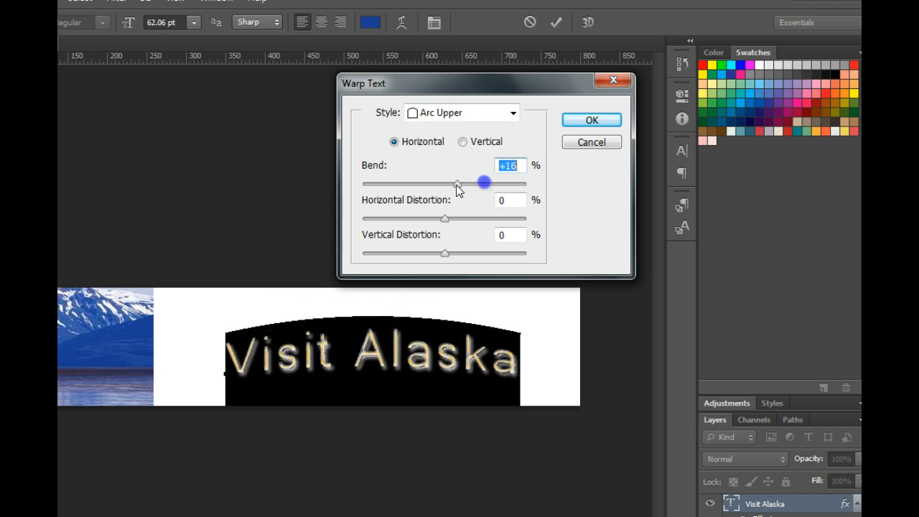
left_click(590, 120)
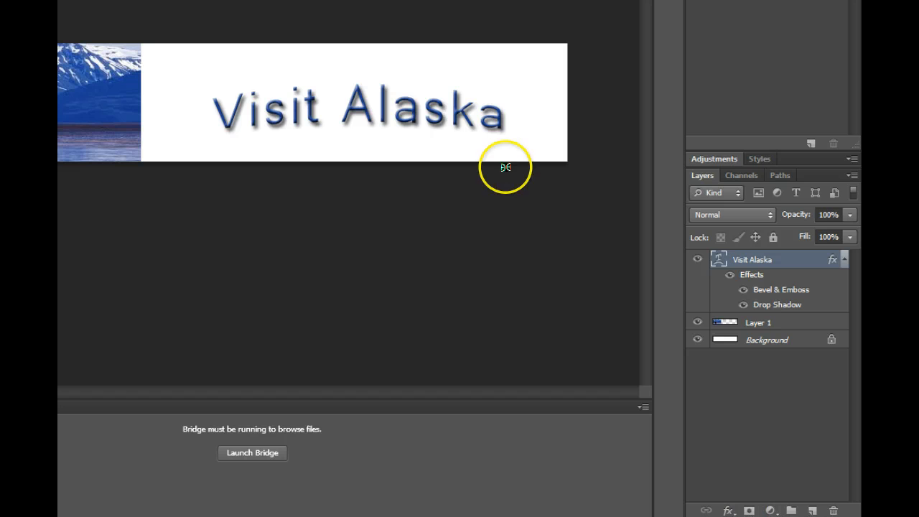
mouse_move(504, 167)
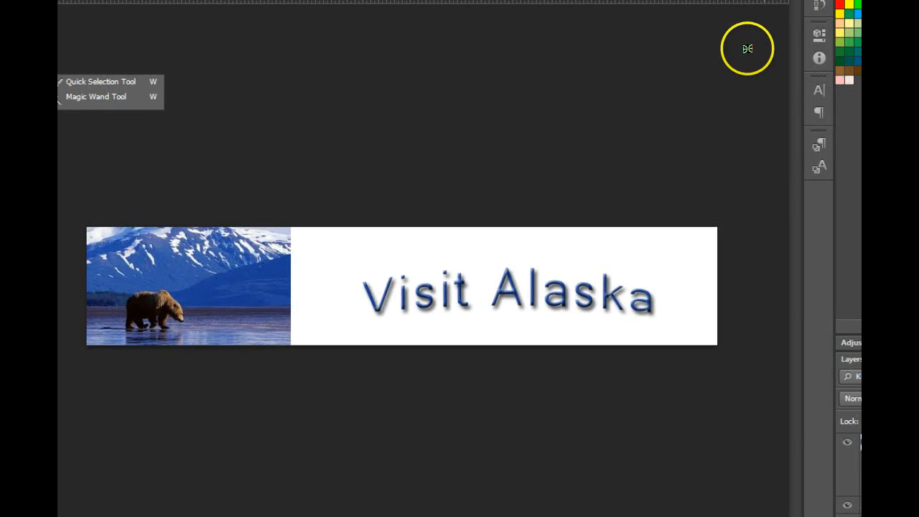
Open the Properties panel from the right-hand dock
left_click(819, 36)
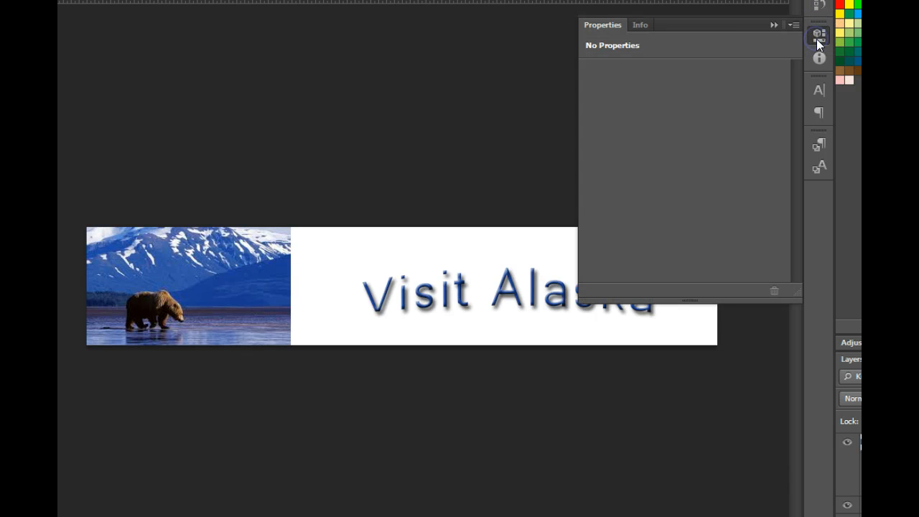